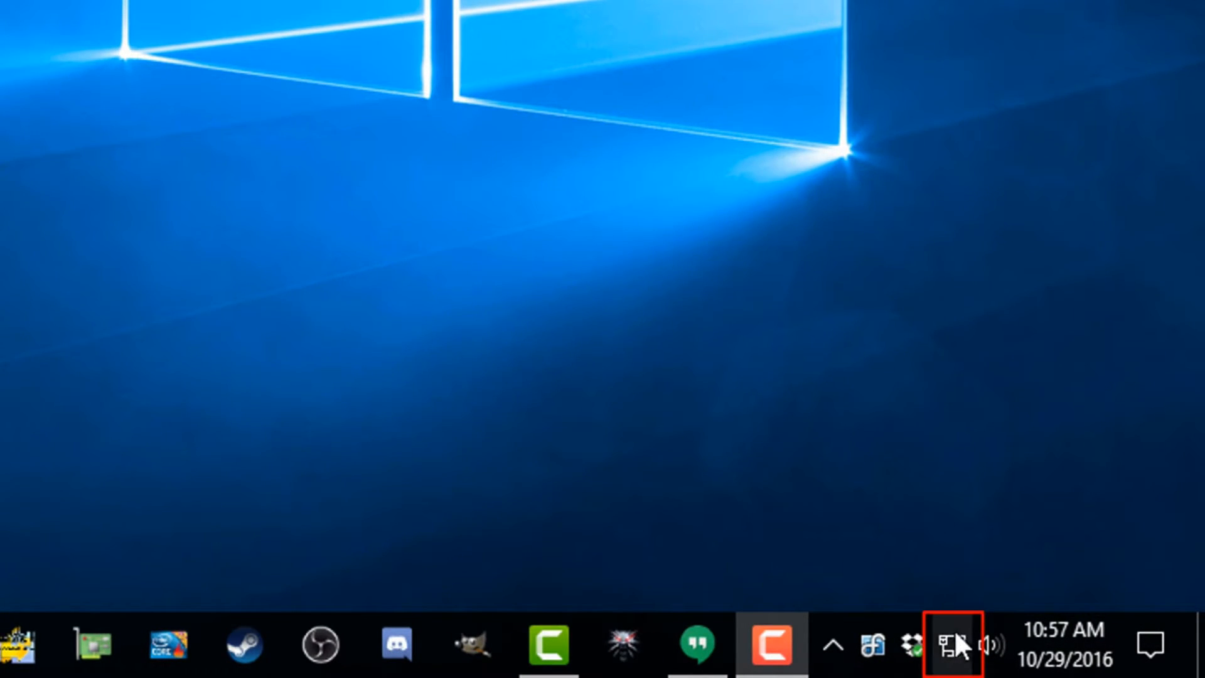
Bring up the quick network options from the system tray network icon
right_click(953, 645)
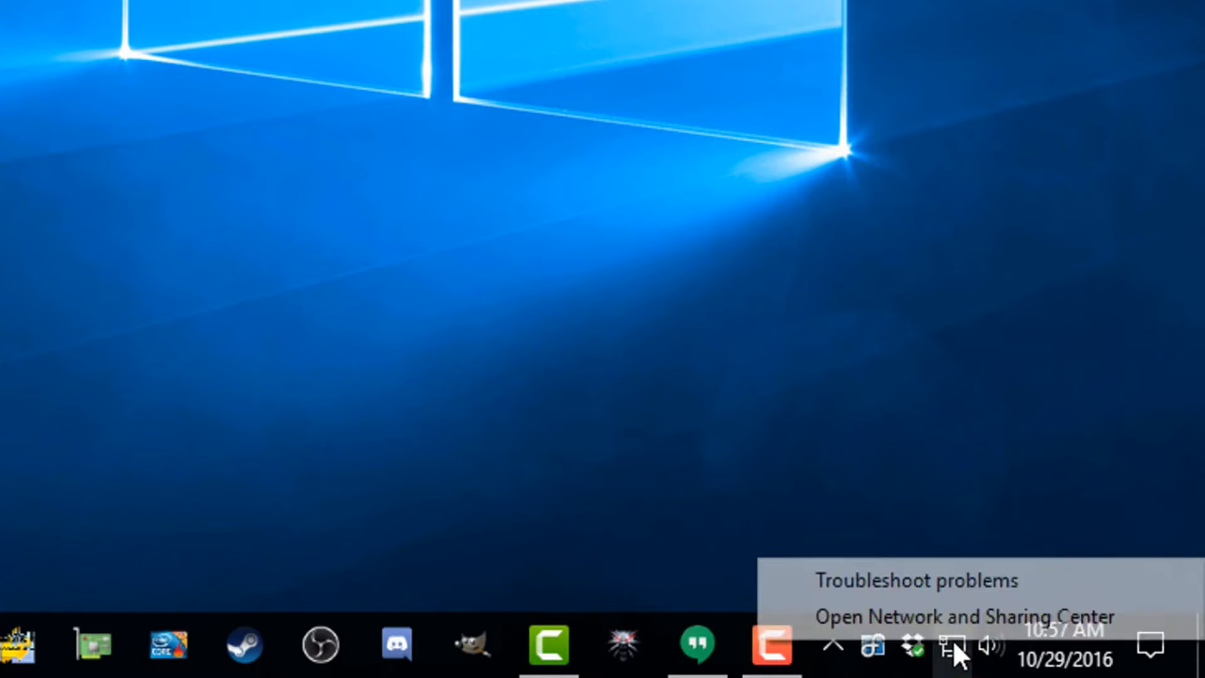
mouse_move(964, 616)
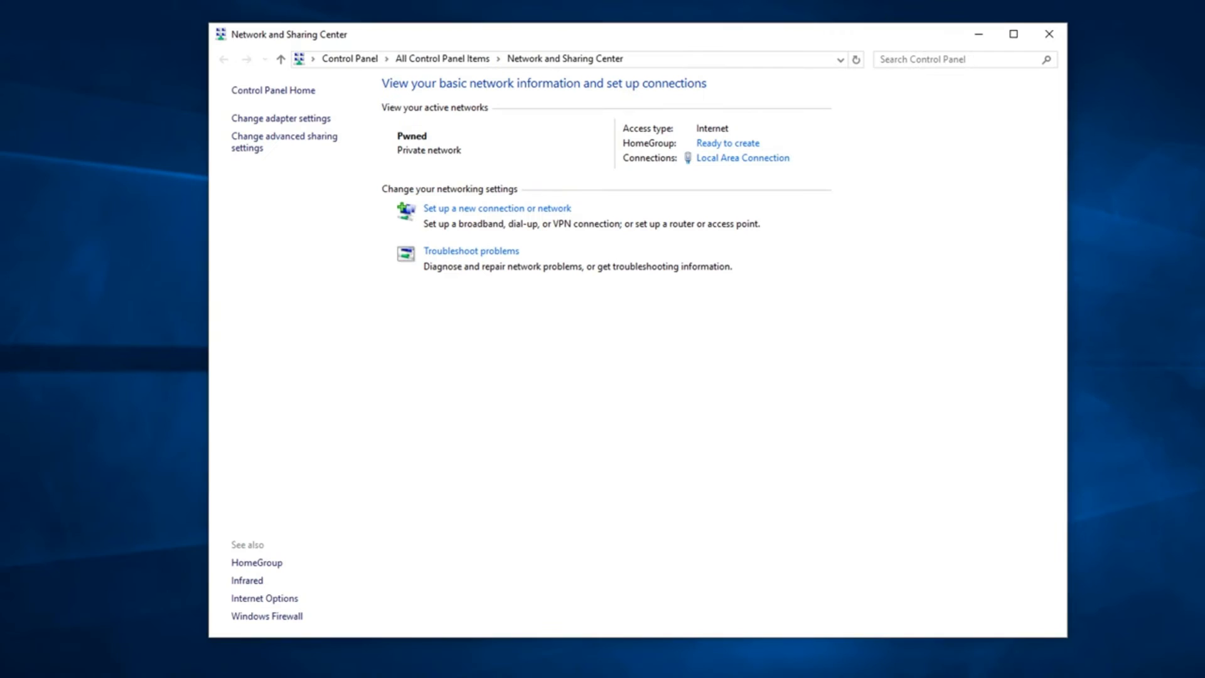
mouse_move(685, 251)
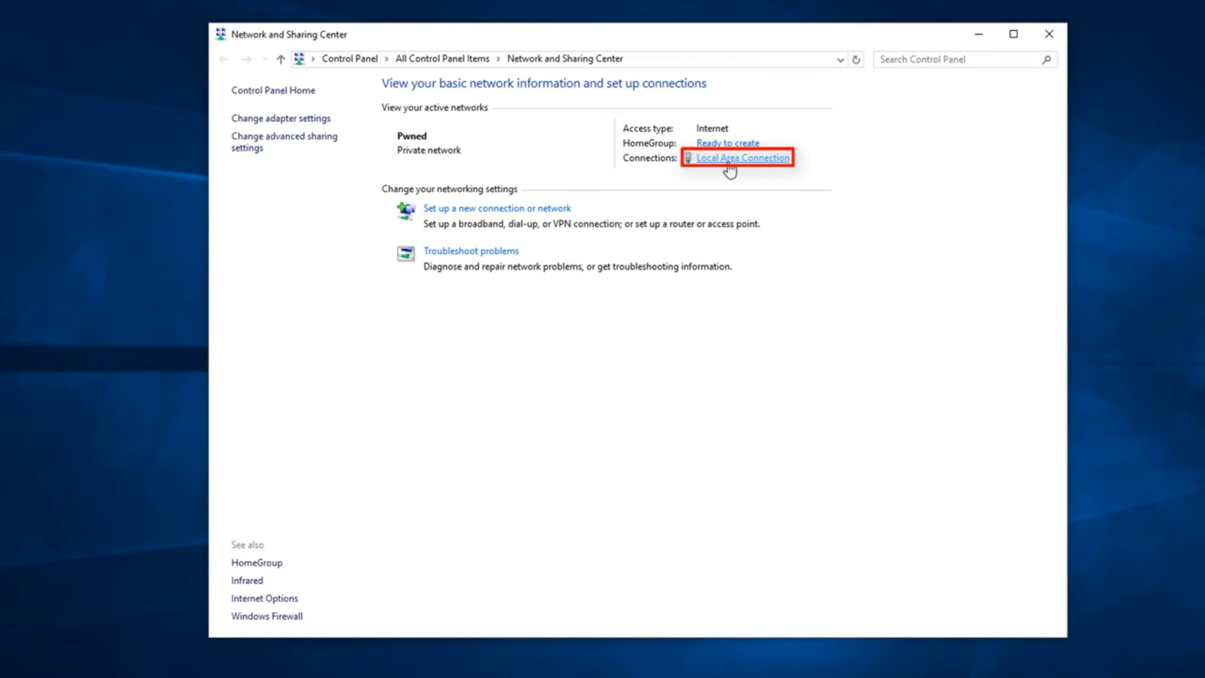
mouse_move(772, 170)
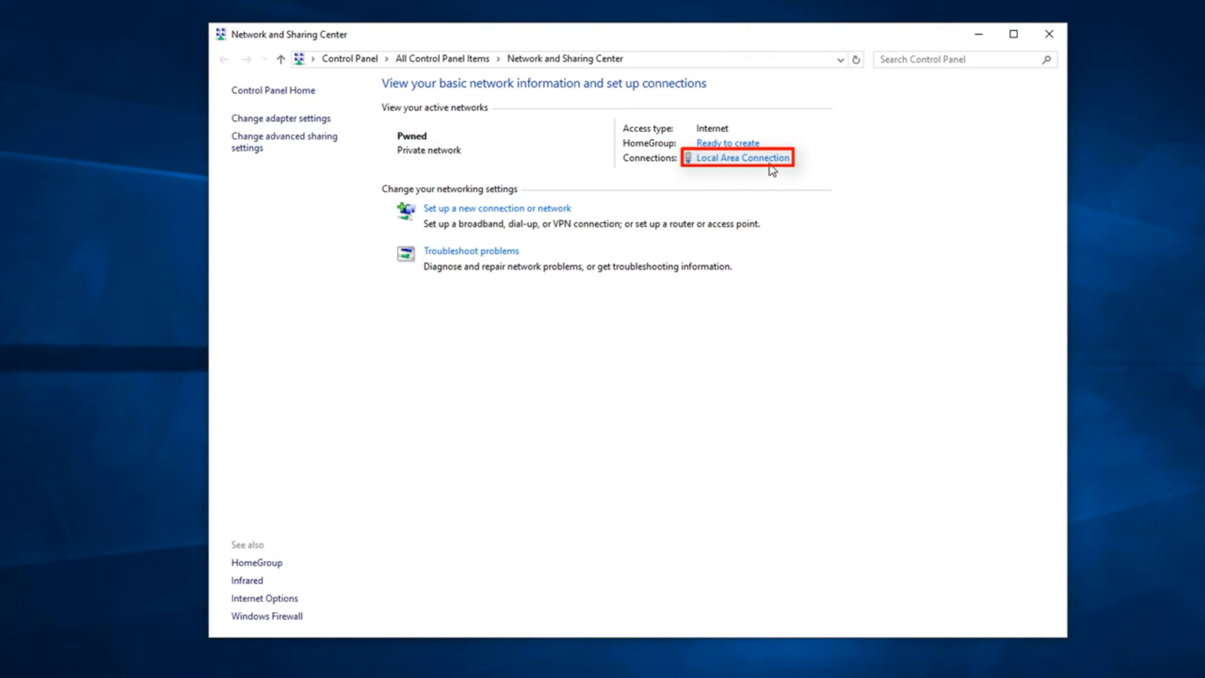
mouse_move(741, 159)
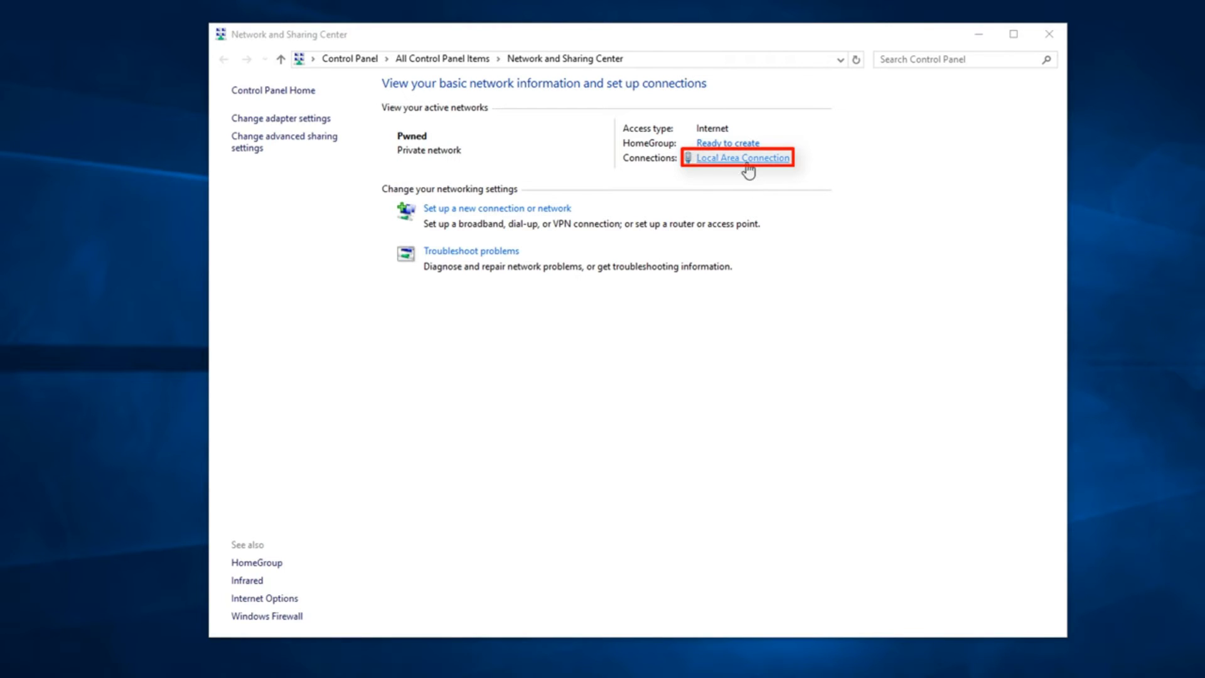
mouse_move(156, 328)
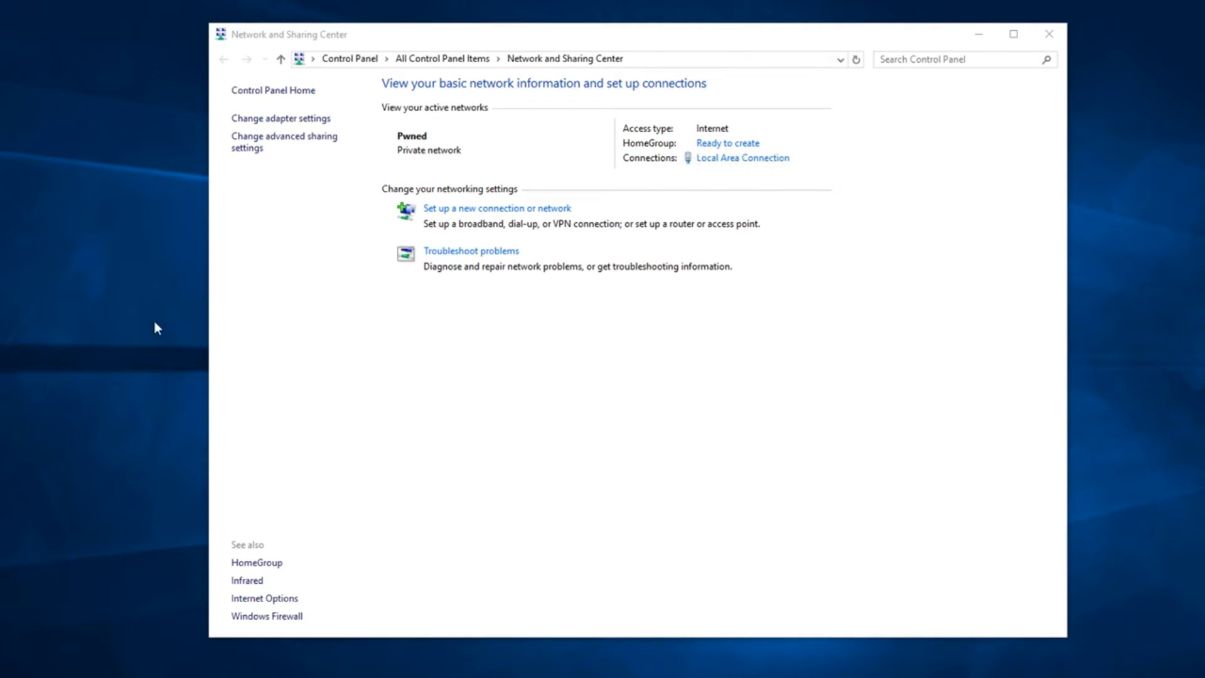
Show the Local Area Connection status and its properties with the protocol list
click(742, 158)
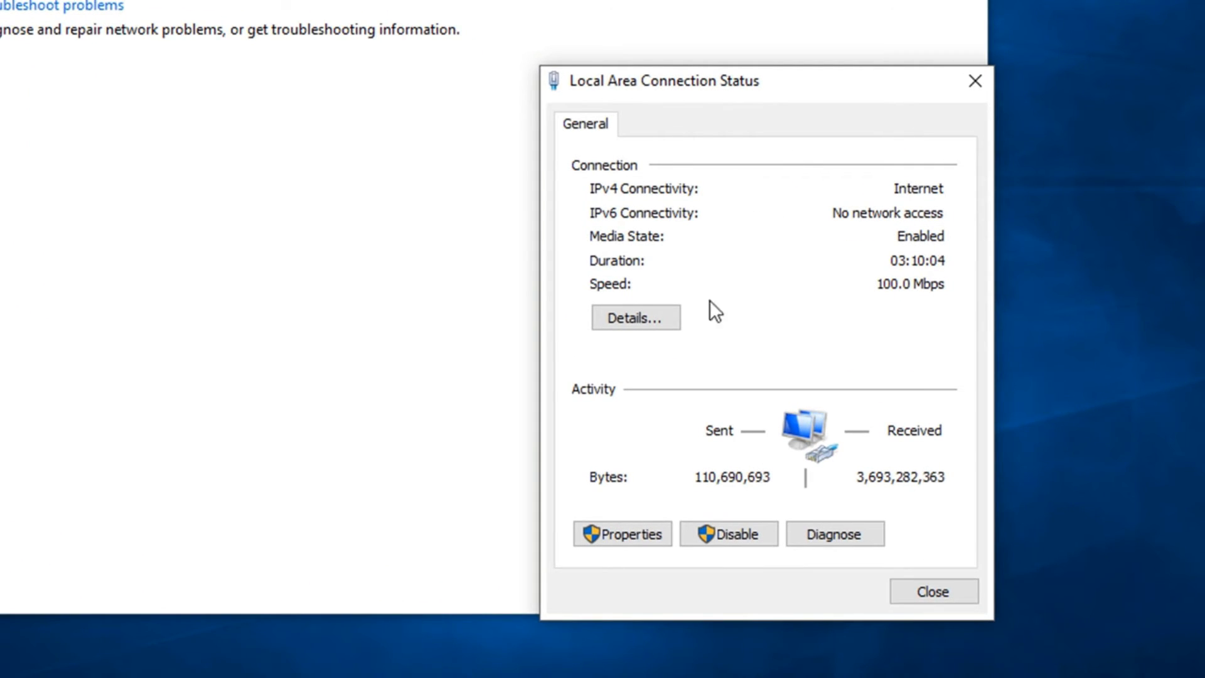
mouse_move(622, 534)
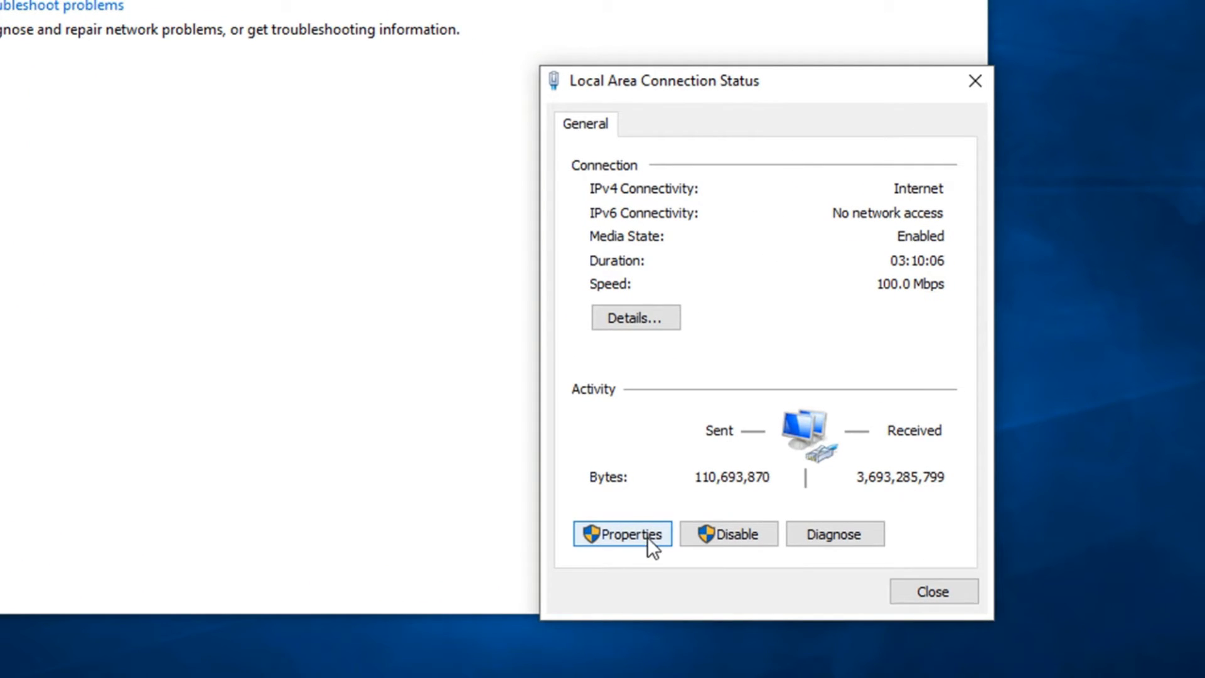
click(622, 534)
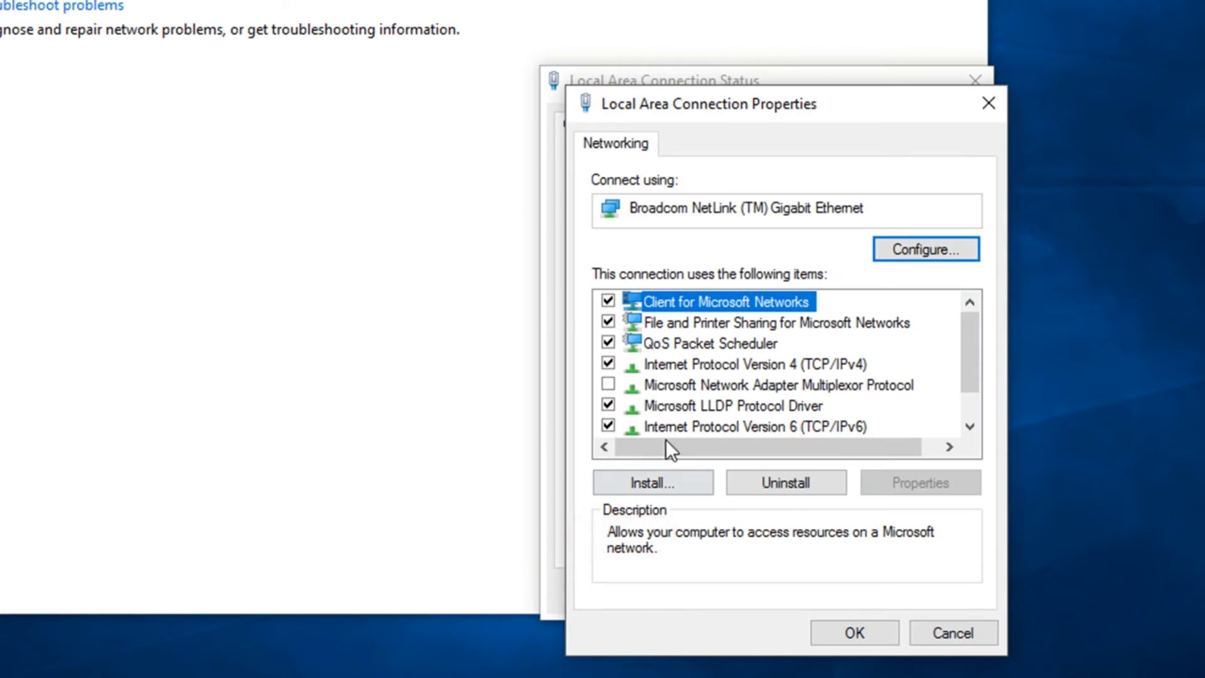
mouse_move(720, 374)
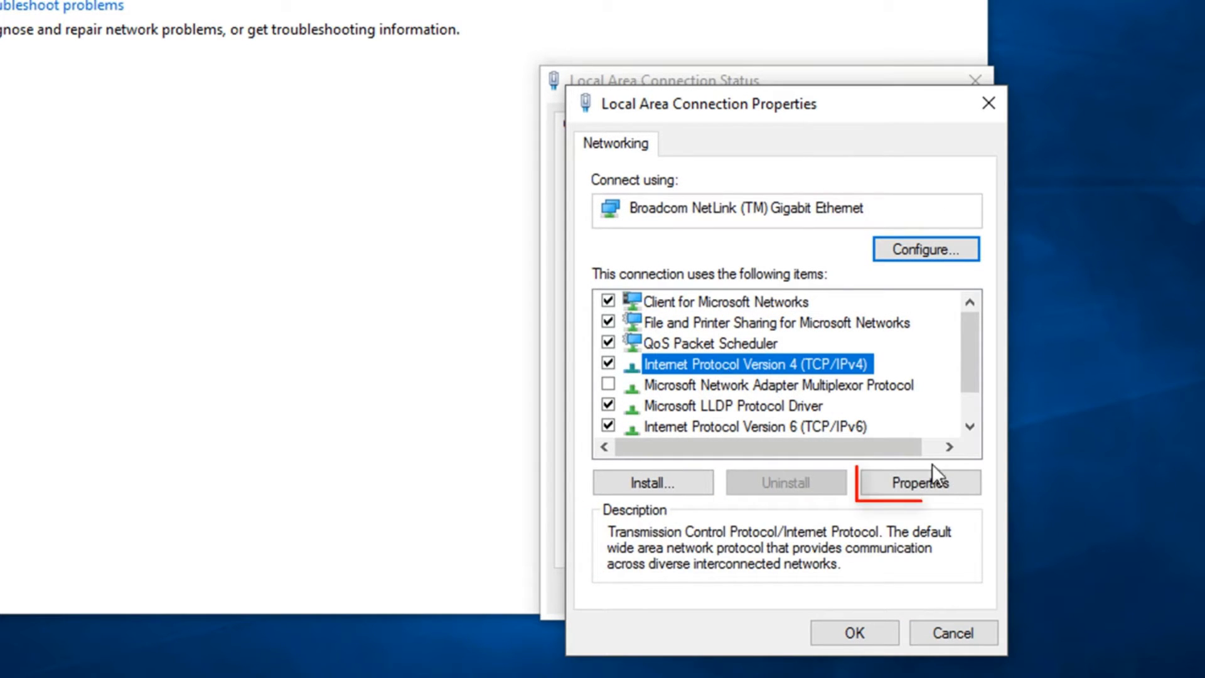
In IPv4 properties, use manual DNS servers: preferred 8.8.8.8, alternate 8.8.4.4
click(918, 482)
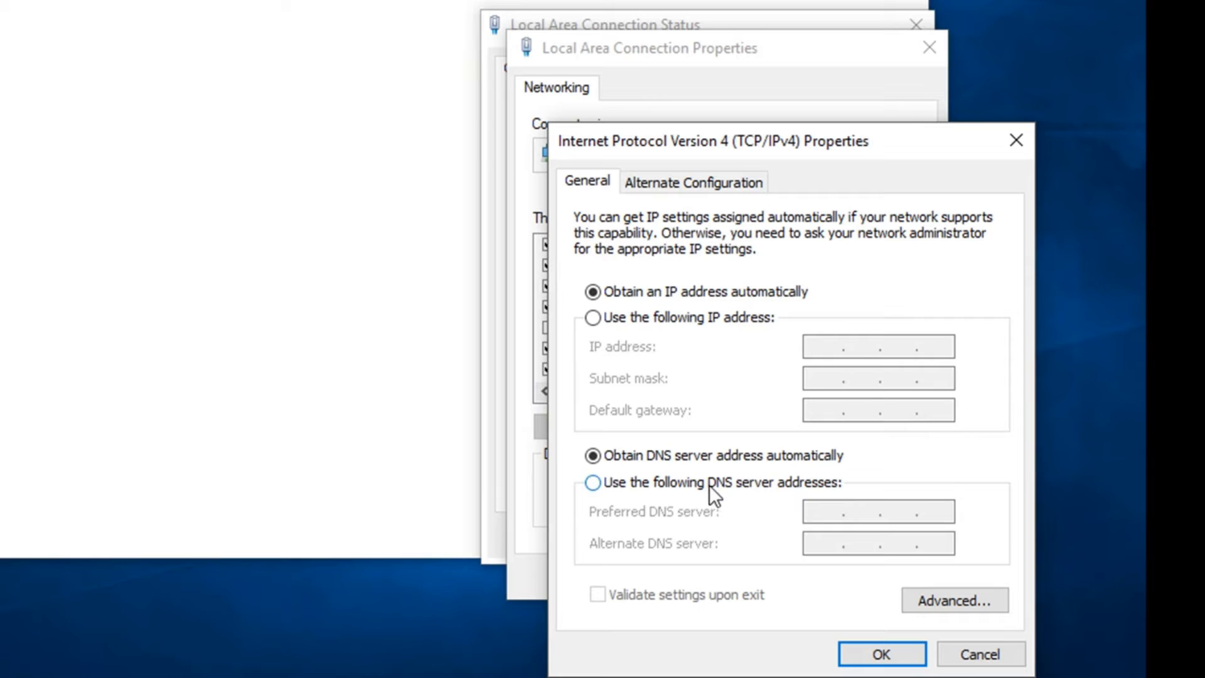
click(593, 482)
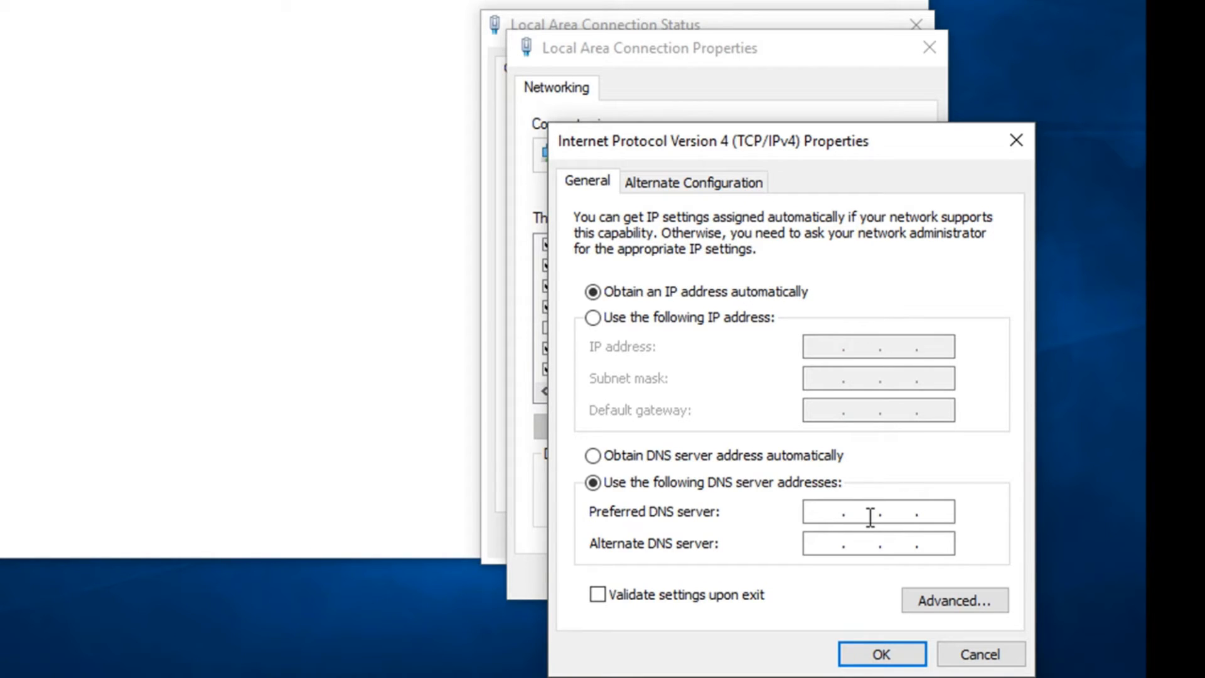
text(8.8.8.)
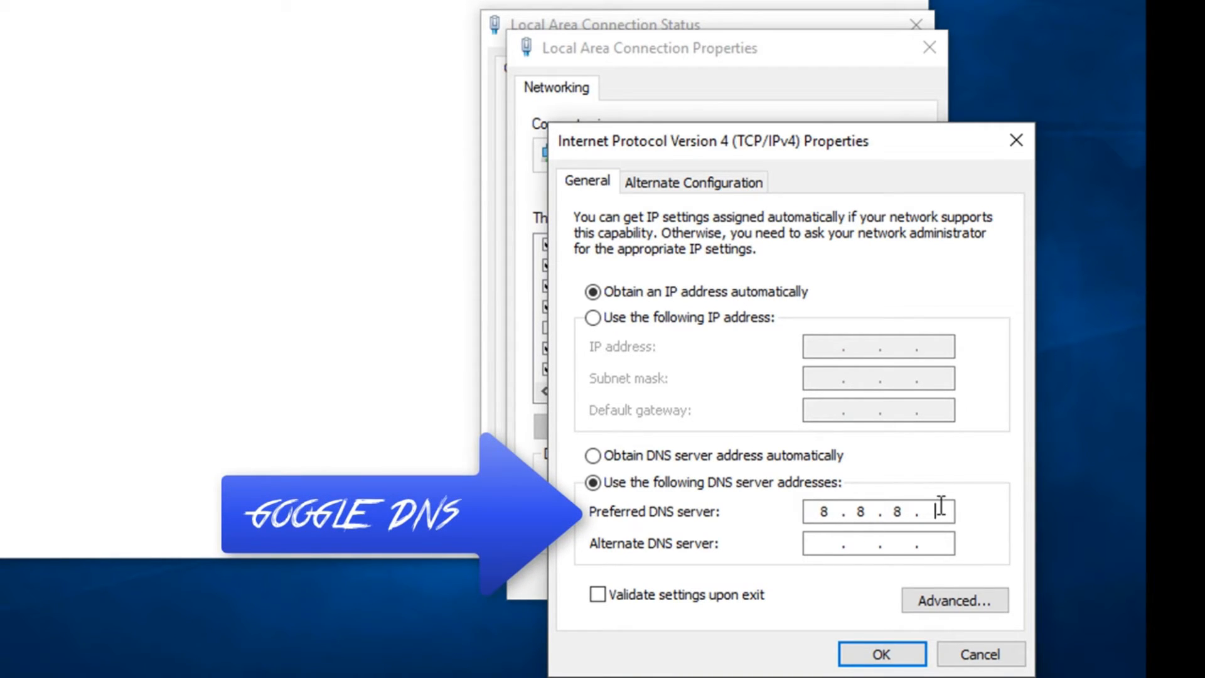
text(8)
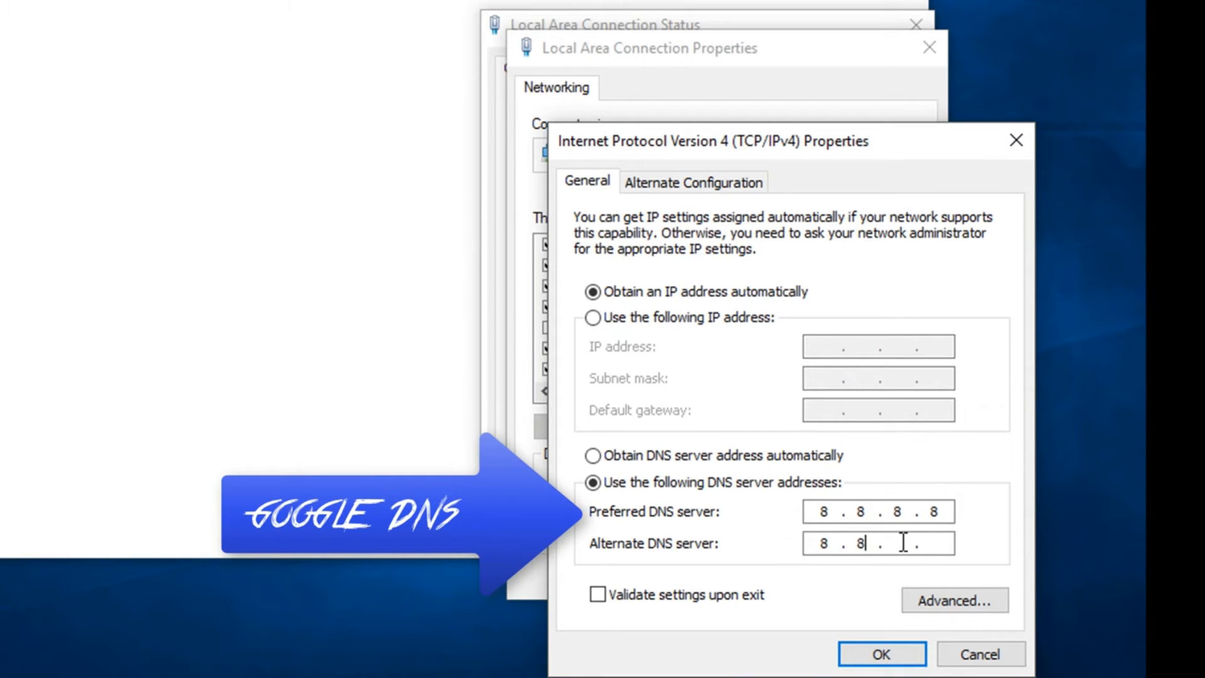
text(4.4)
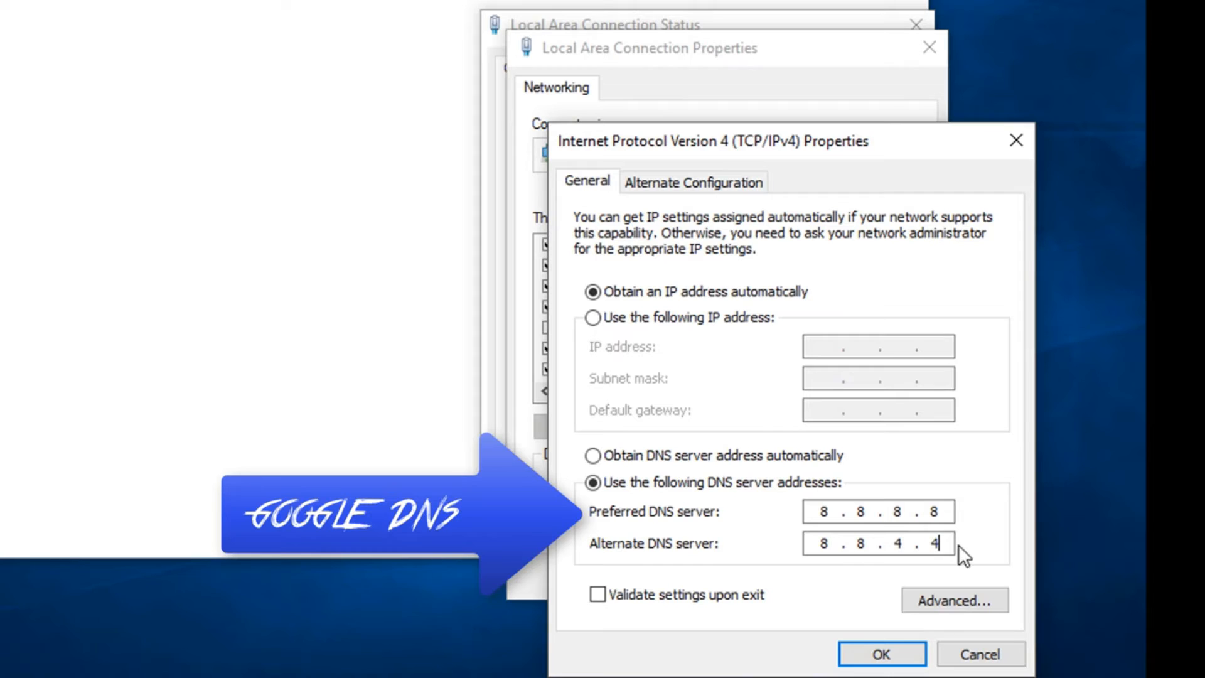
mouse_move(907, 572)
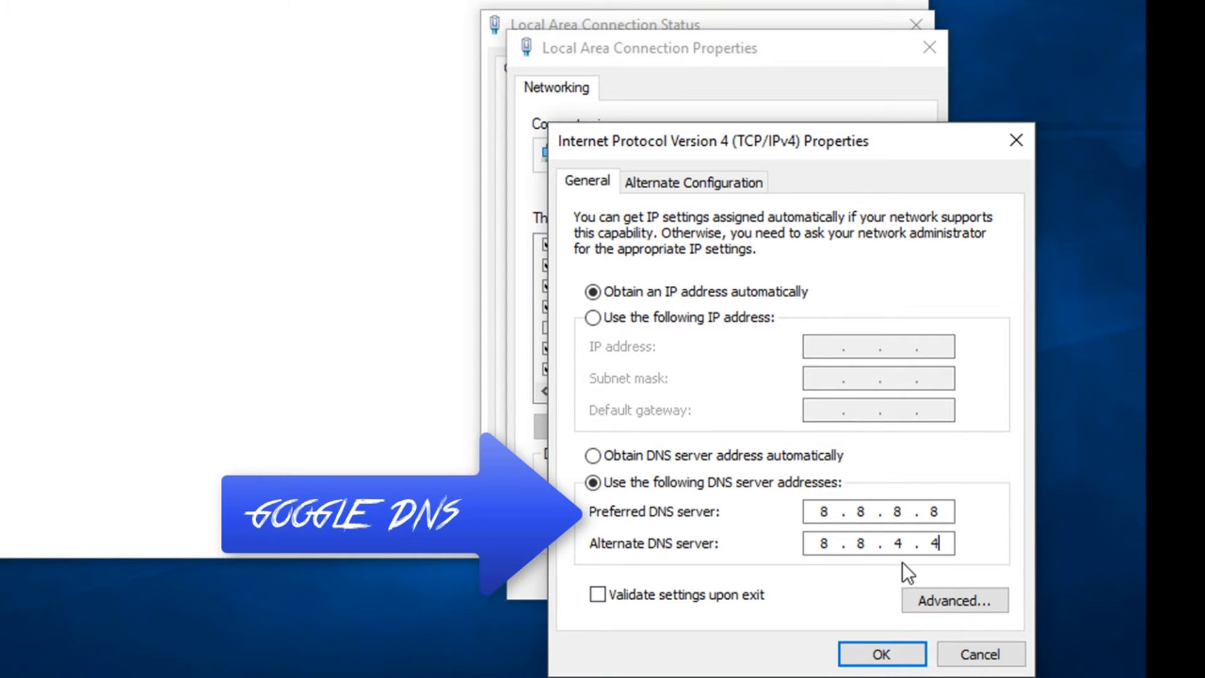
Confirm the Google DNS entries and reopen the Internet Protocol Version 4 settings
click(881, 654)
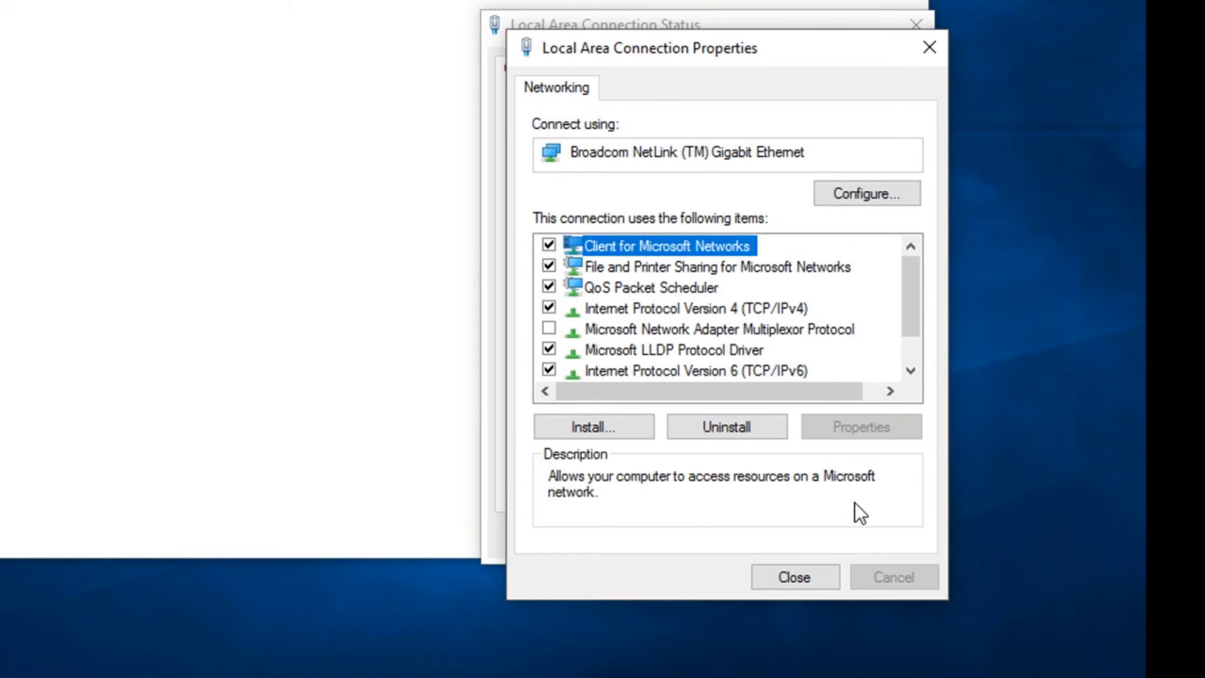
click(696, 308)
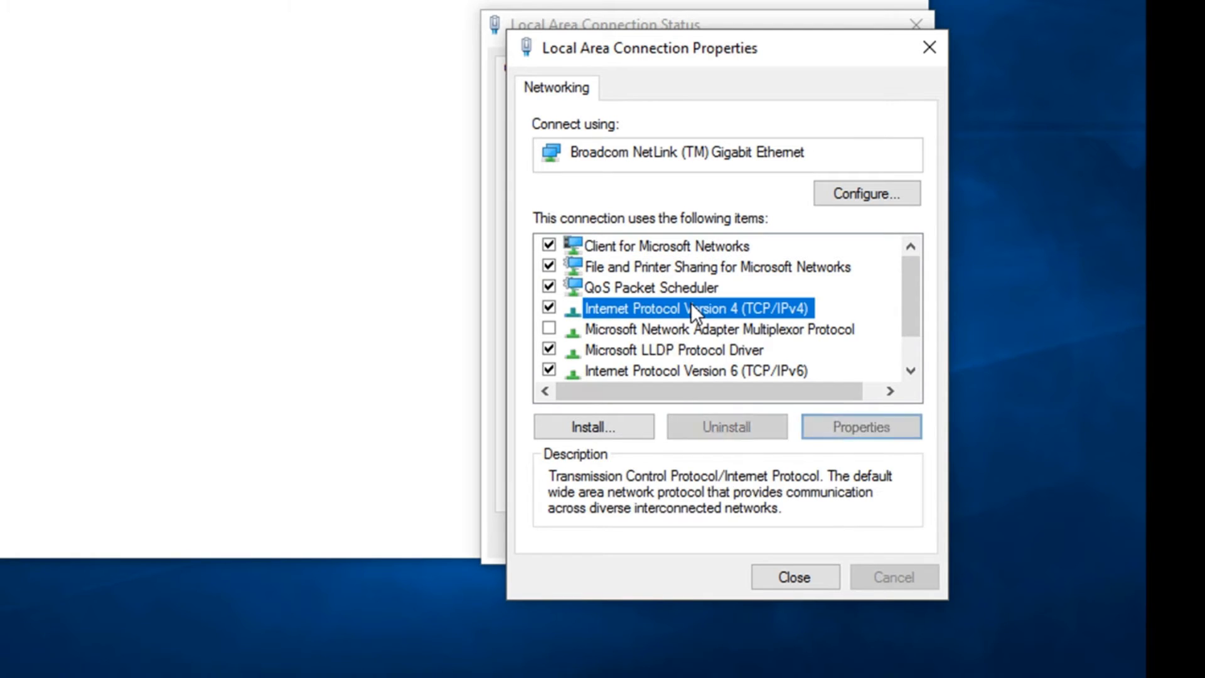
click(859, 427)
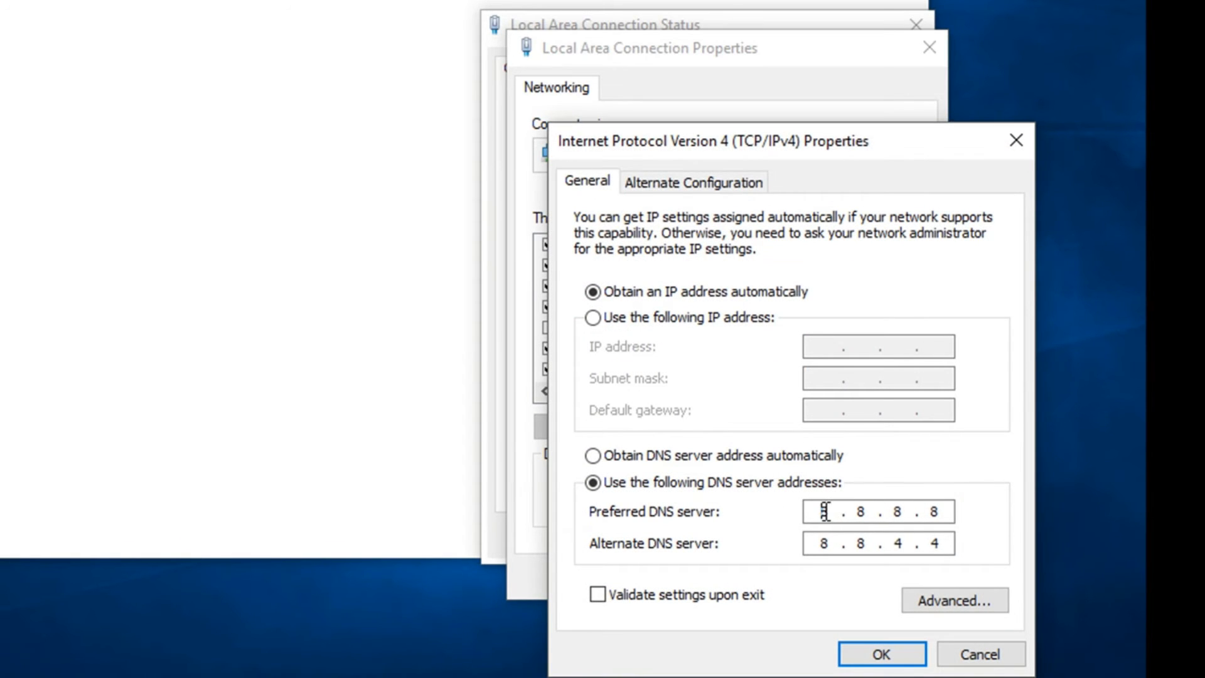
Replace the DNS servers with OpenDNS 208.67.222.222 and 208.67.220.220 and apply them
double_click(822, 512)
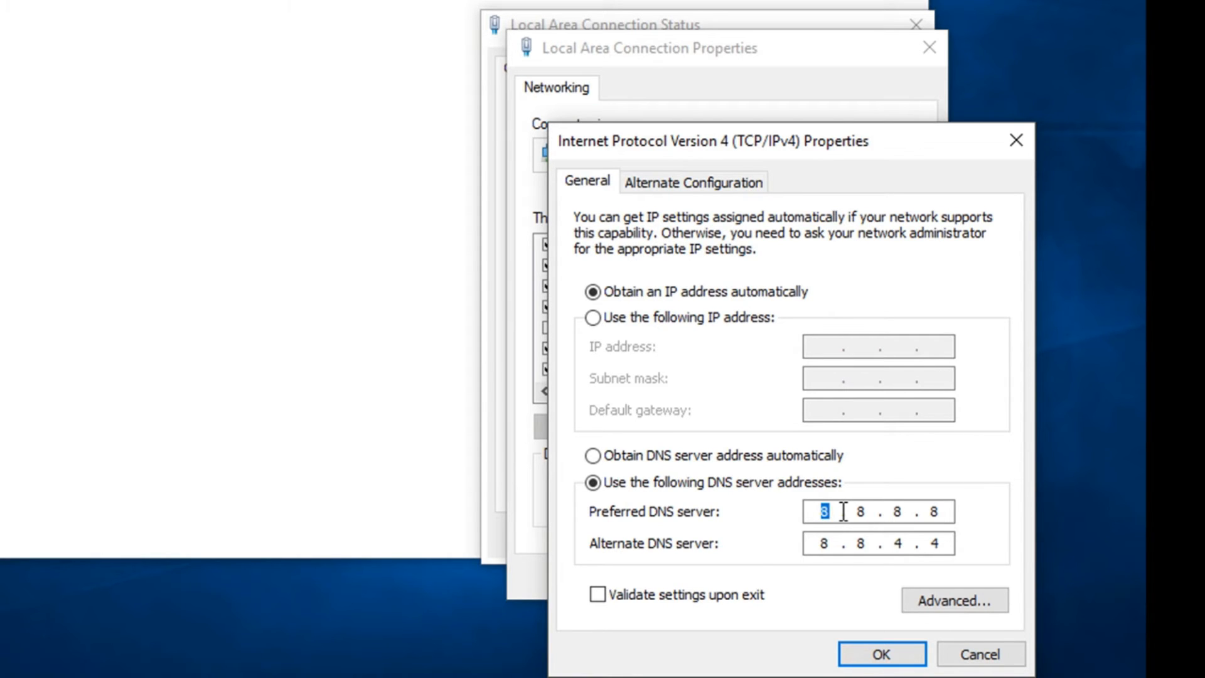
text(208)
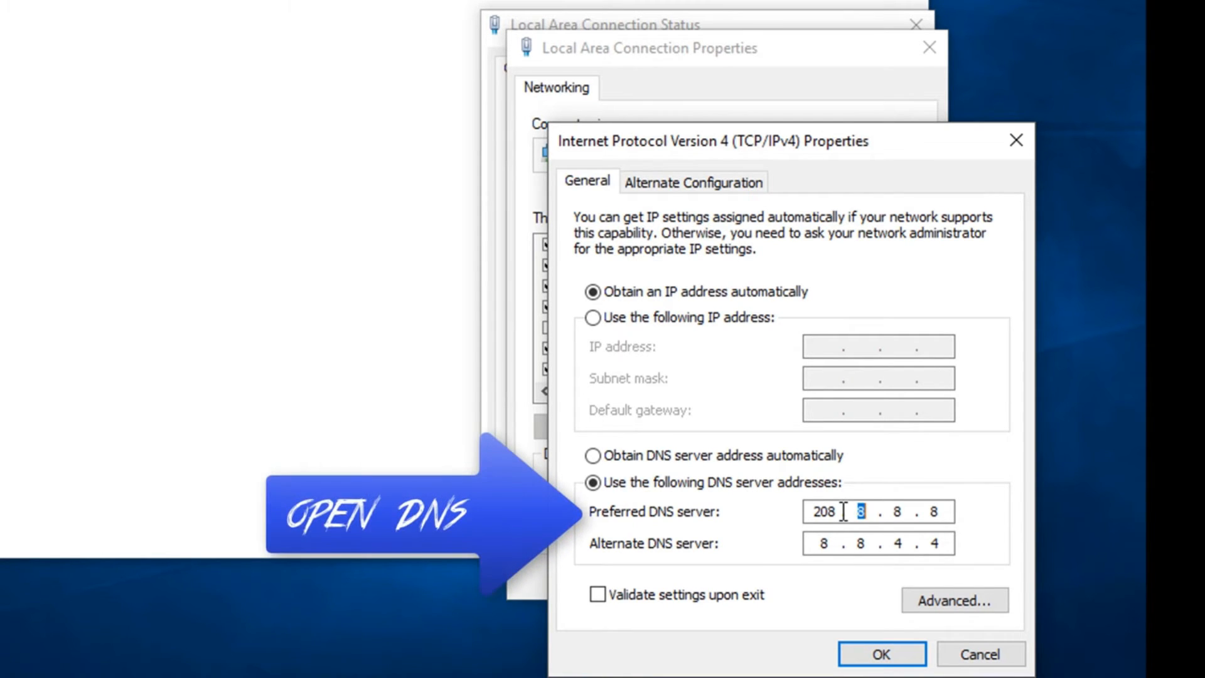
text(67)
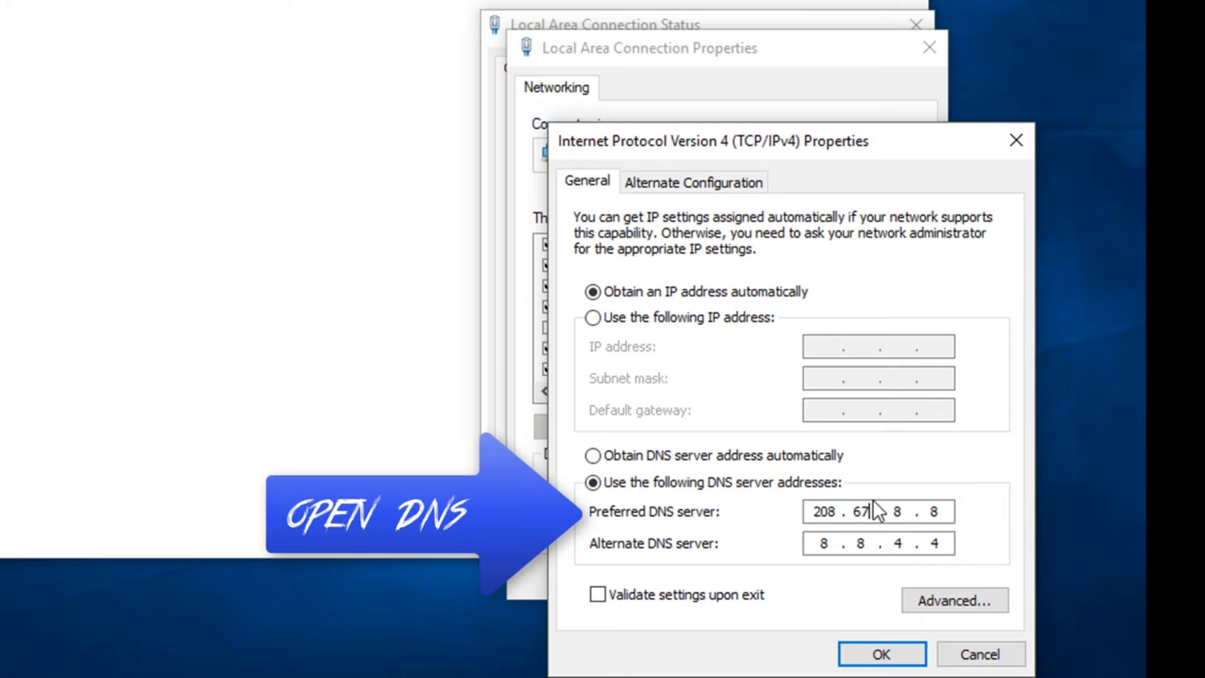
text(22)
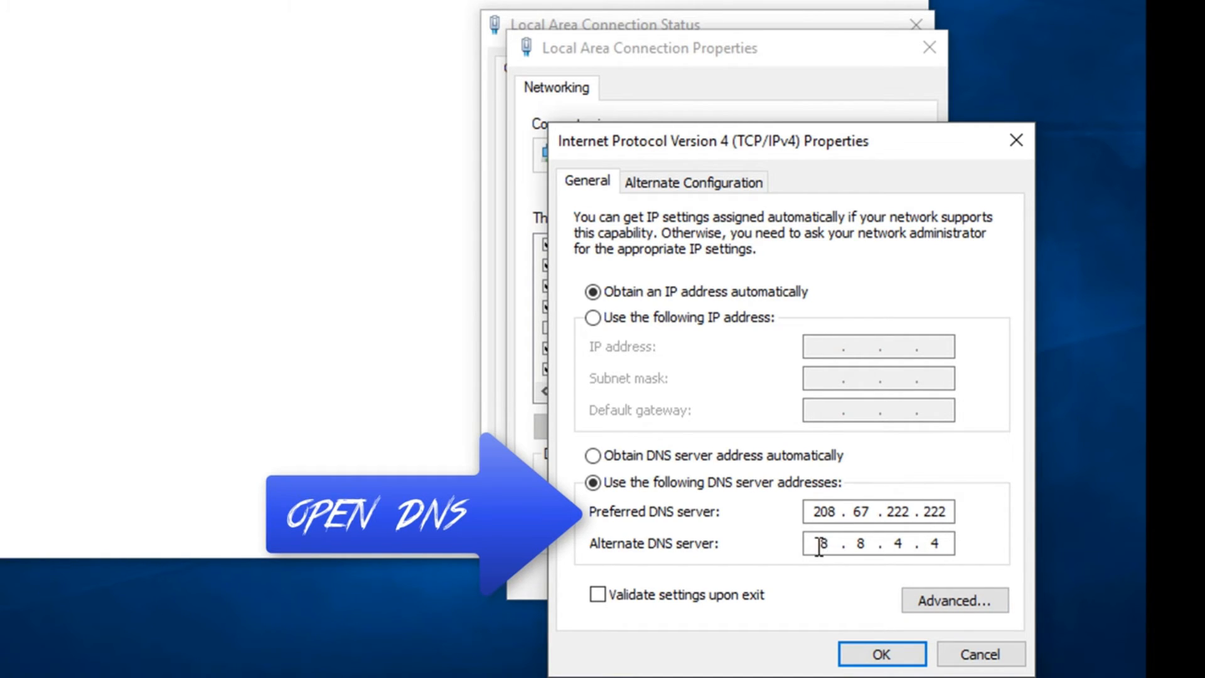
text(208)
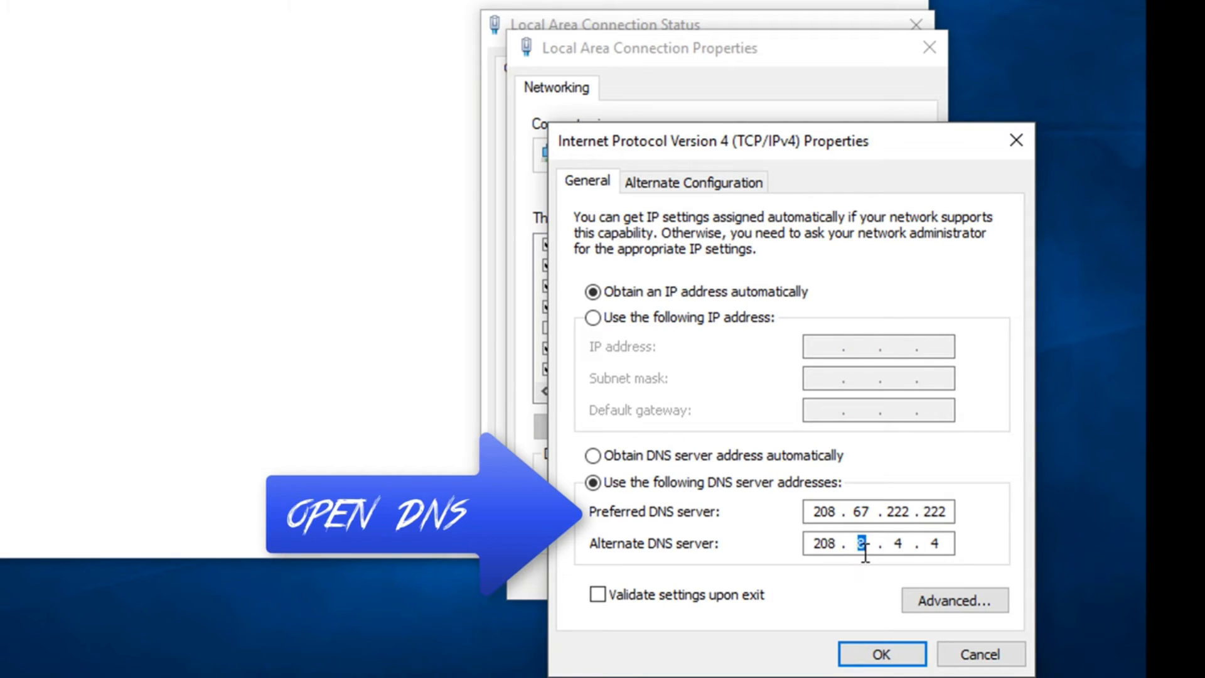
text(67)
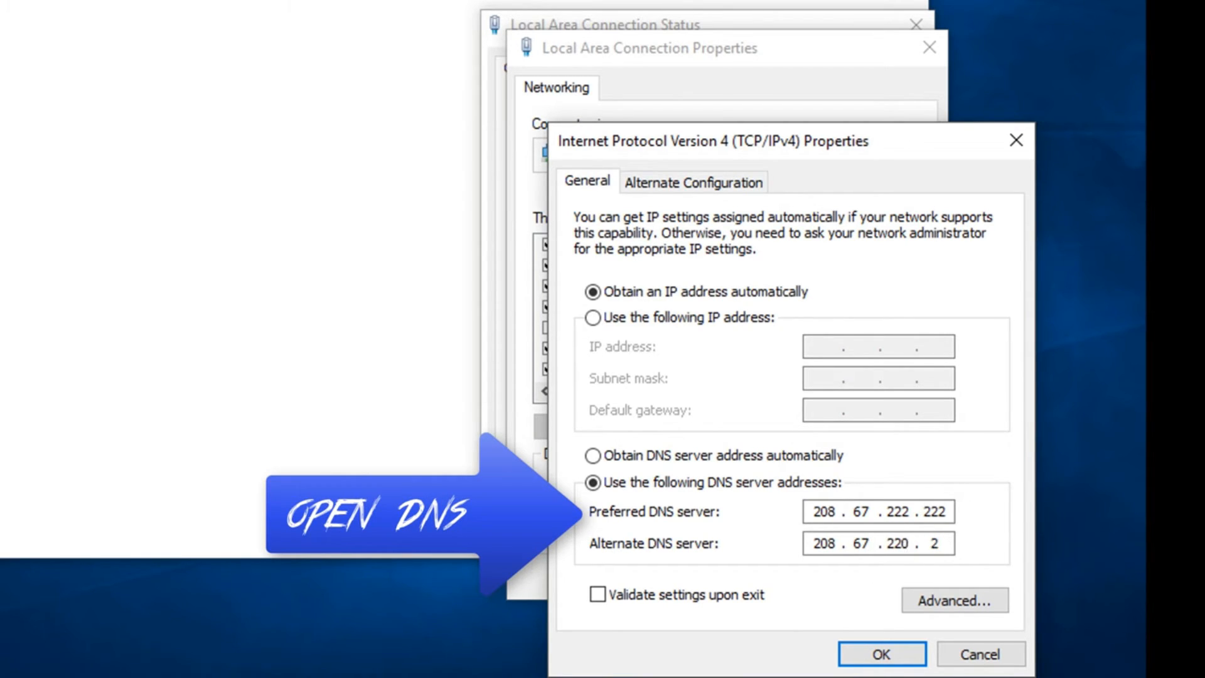
click(881, 653)
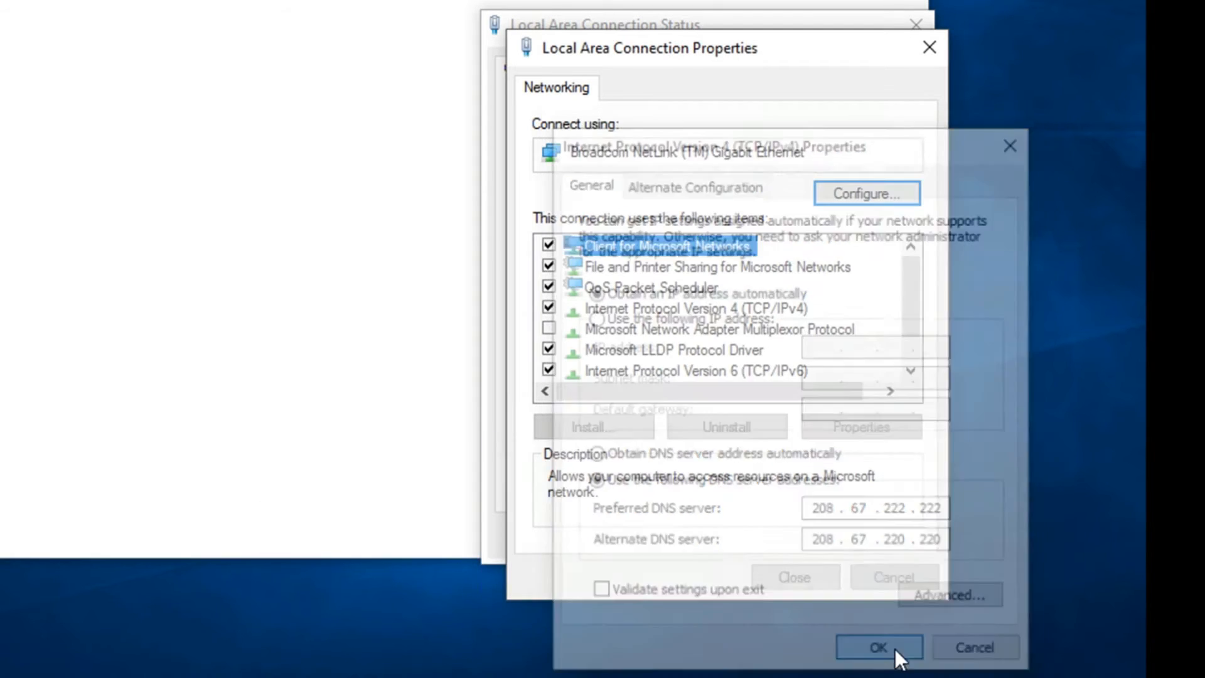
Reopen IPv4 settings, return DNS to obtained automatically and confirm
click(878, 647)
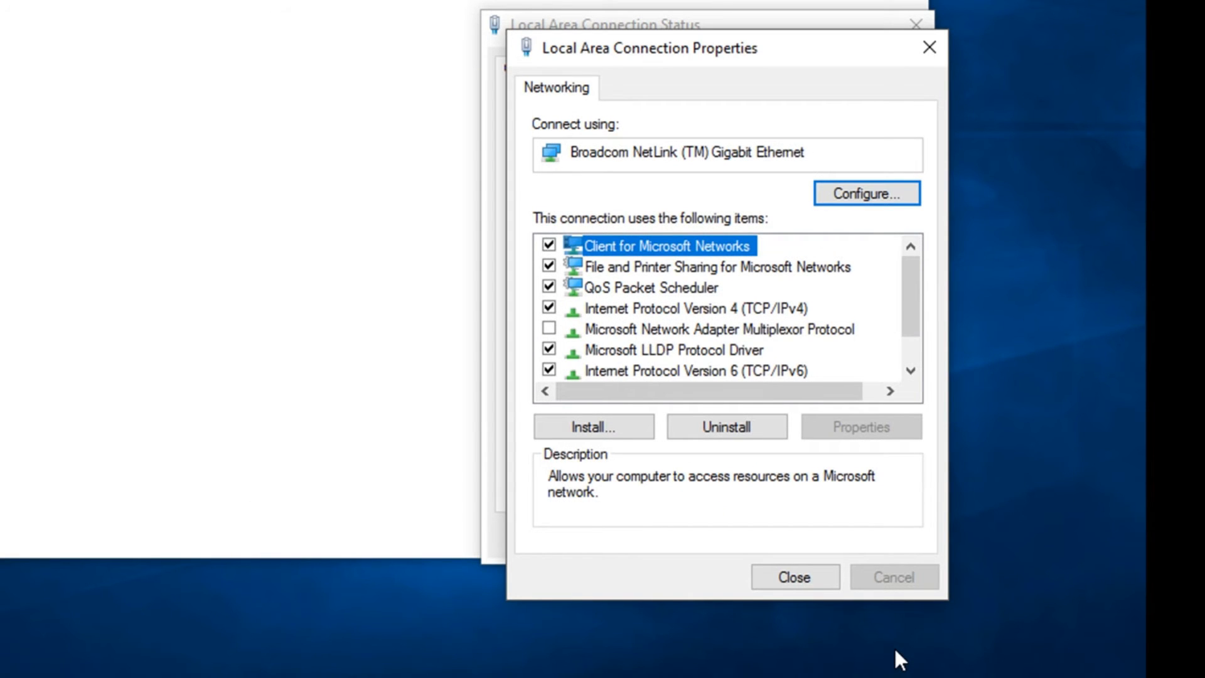
mouse_move(759, 457)
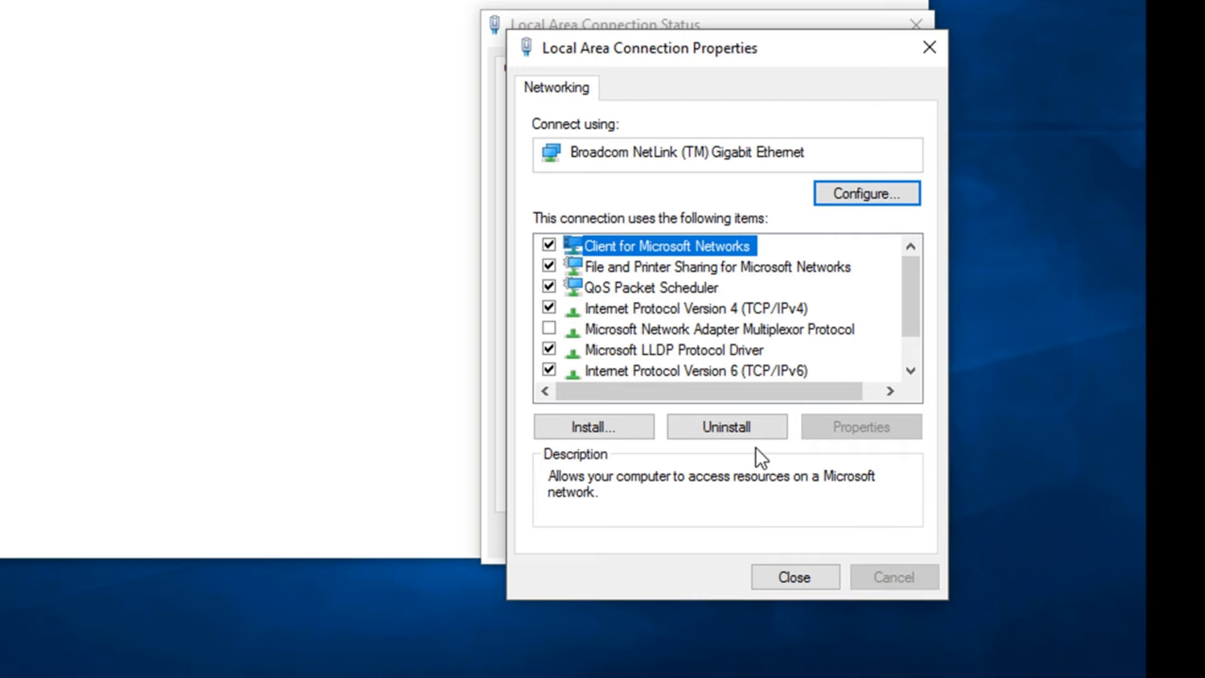
mouse_move(721, 348)
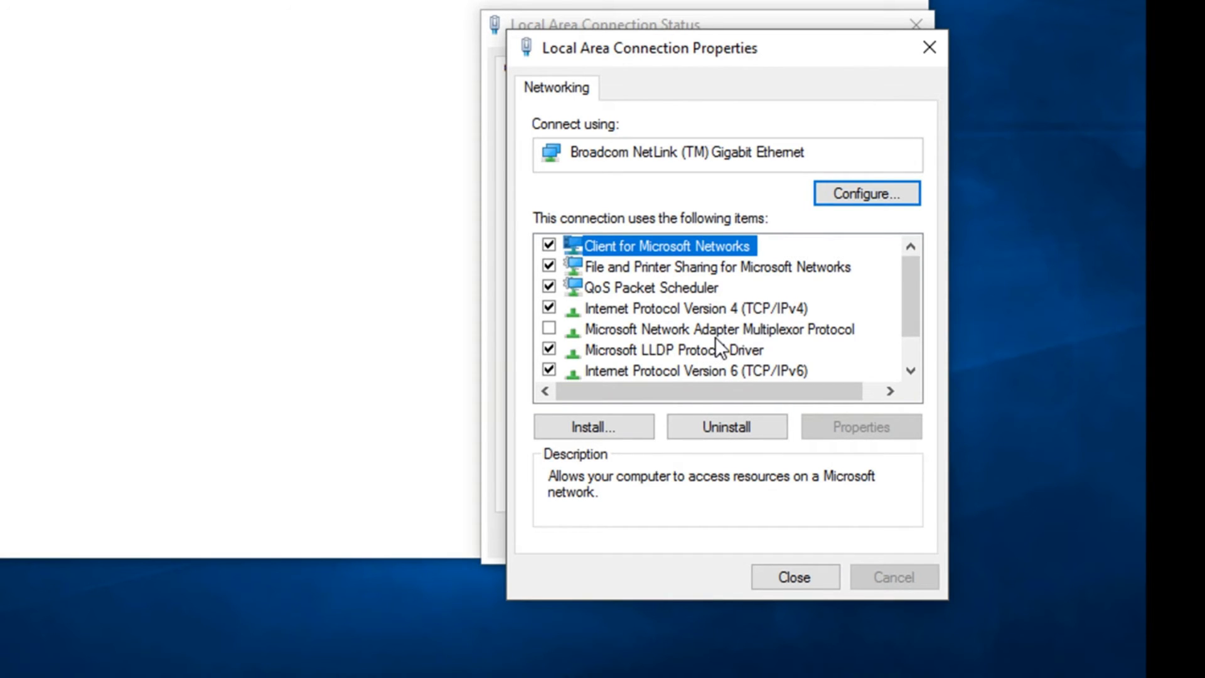
click(695, 309)
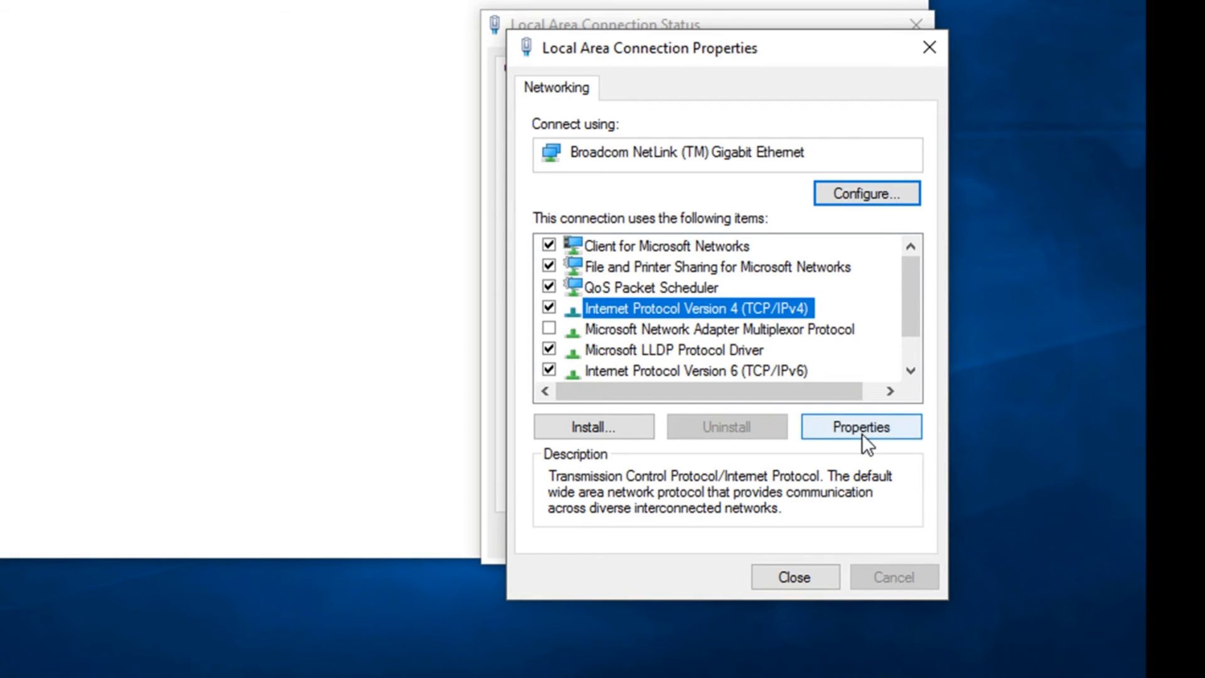
click(860, 427)
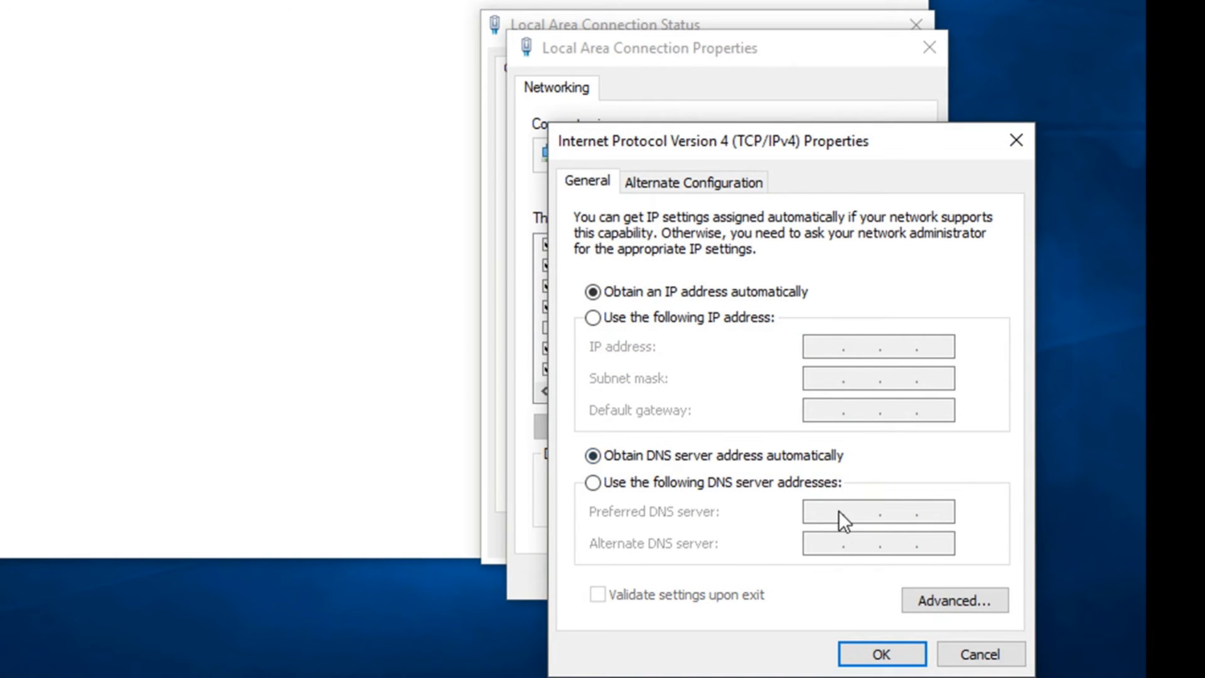
mouse_move(847, 537)
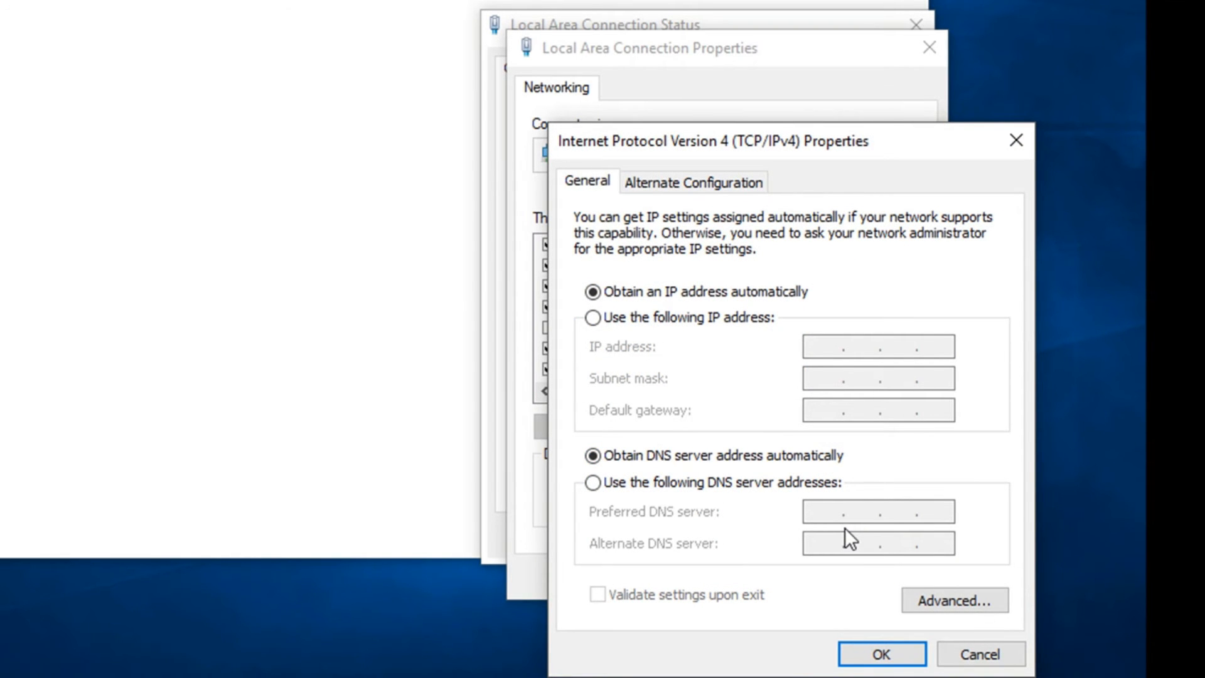
click(881, 654)
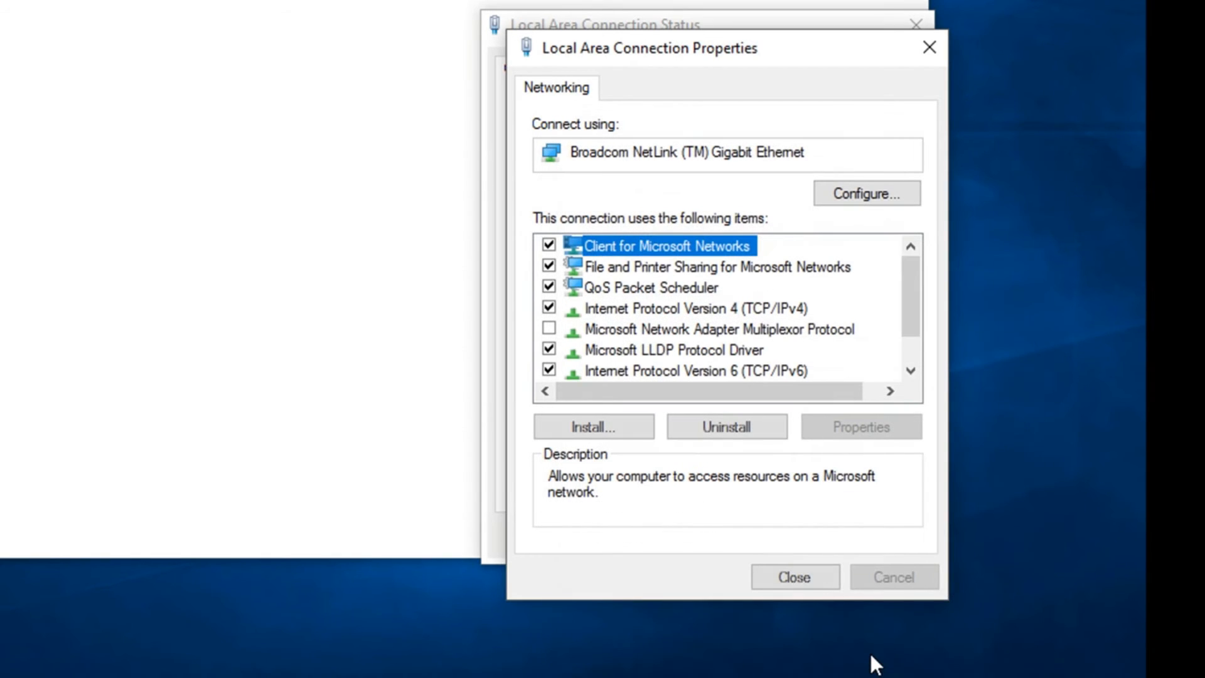